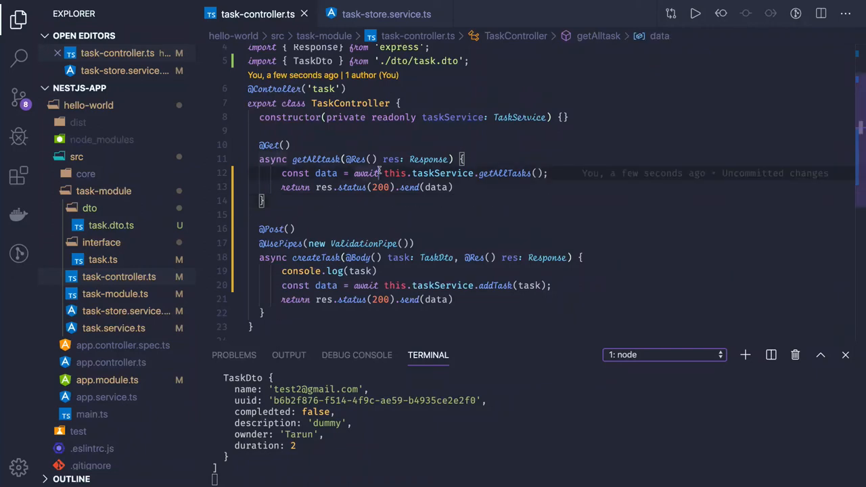
# Remove await from the getAllTasks and addTask service calls and save task-controller.ts
pyautogui.scroll(3)
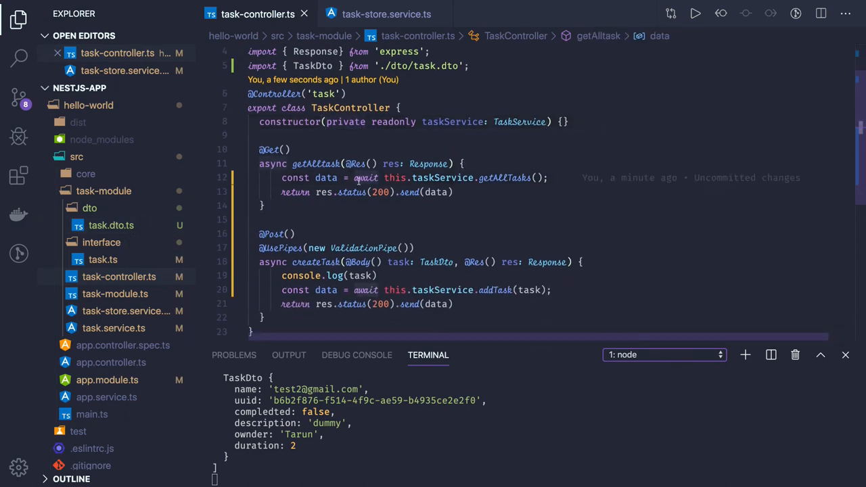
pyautogui.moveTo(504, 177)
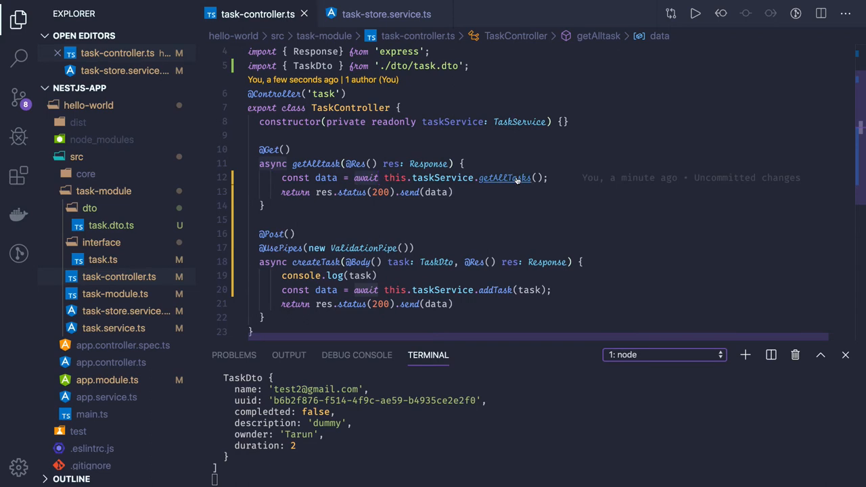
pyautogui.moveTo(370, 184)
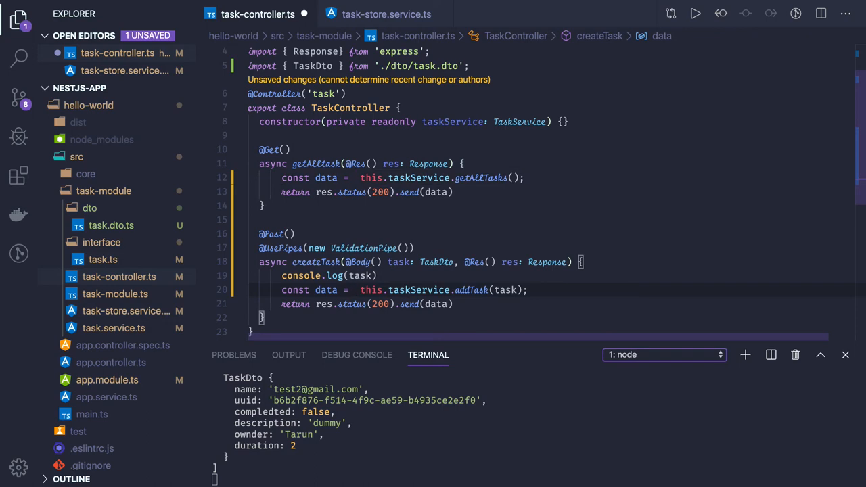
pyautogui.press('ctrl+s')
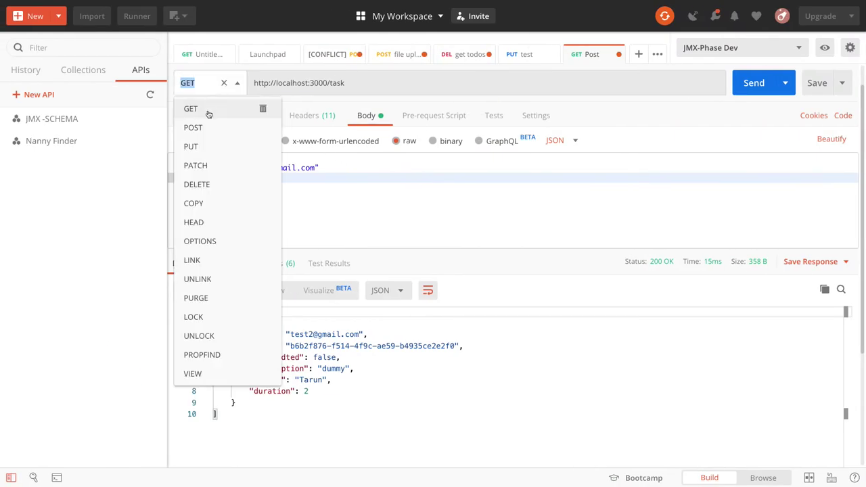
pyautogui.click(189, 108)
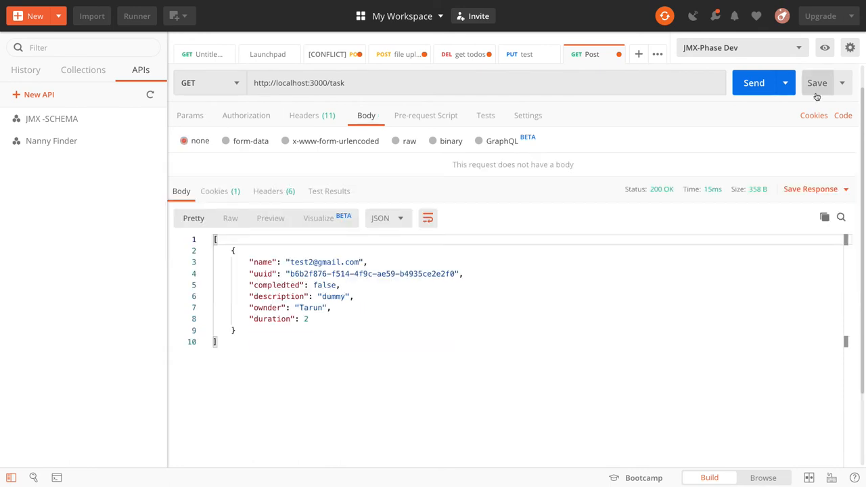
pyautogui.click(754, 82)
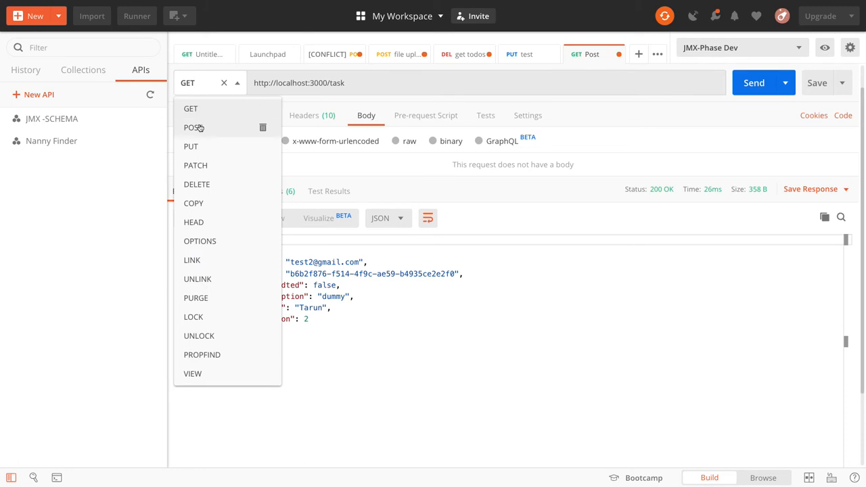
pyautogui.click(191, 127)
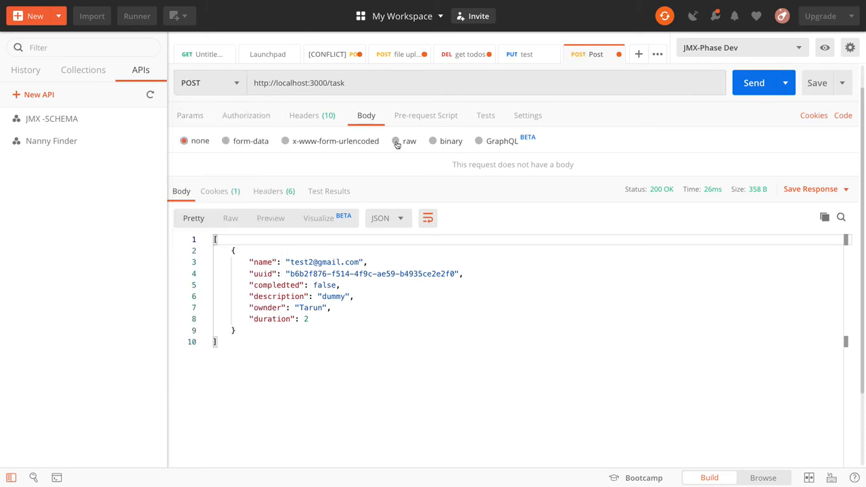
pyautogui.click(397, 141)
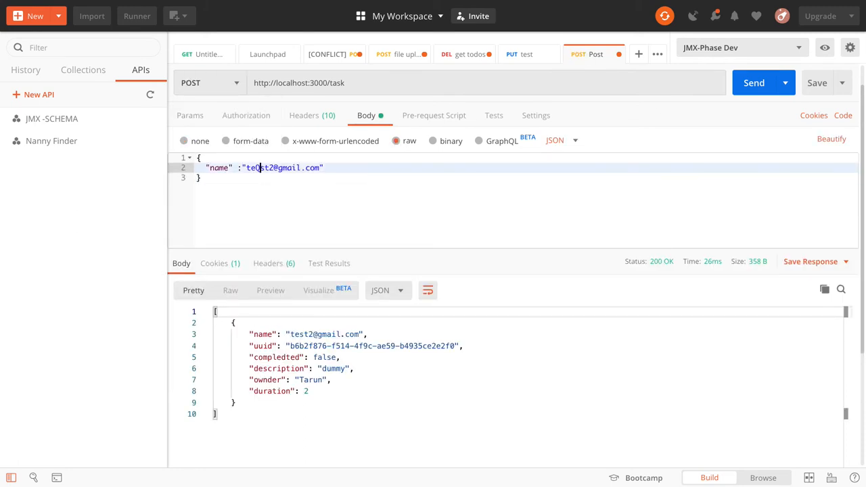
pyautogui.click(754, 83)
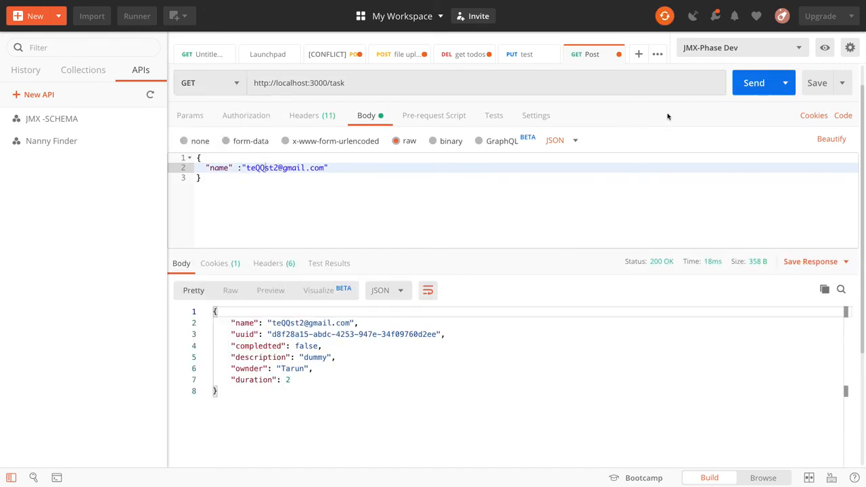
pyautogui.click(754, 82)
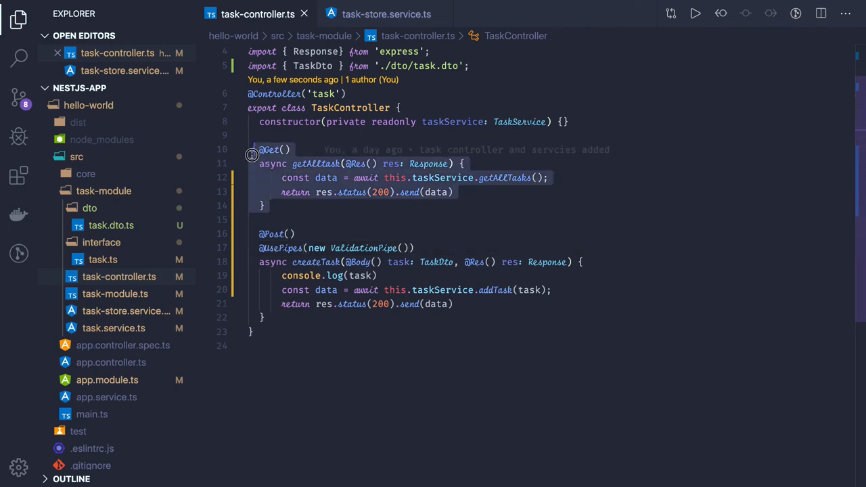
pyautogui.press('Enter')
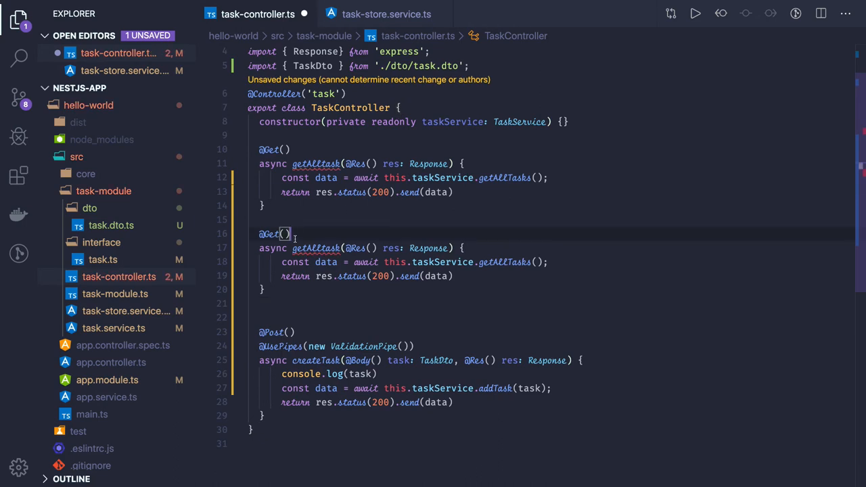
pyautogui.write("''")
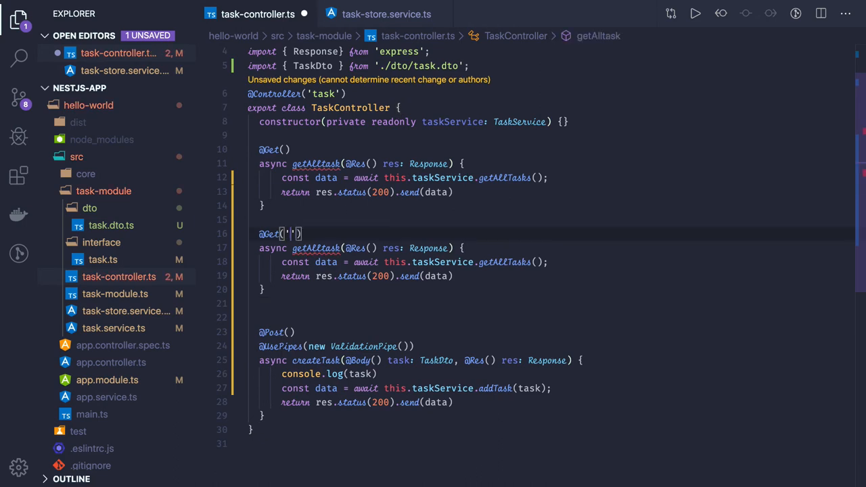
pyautogui.write(':ID')
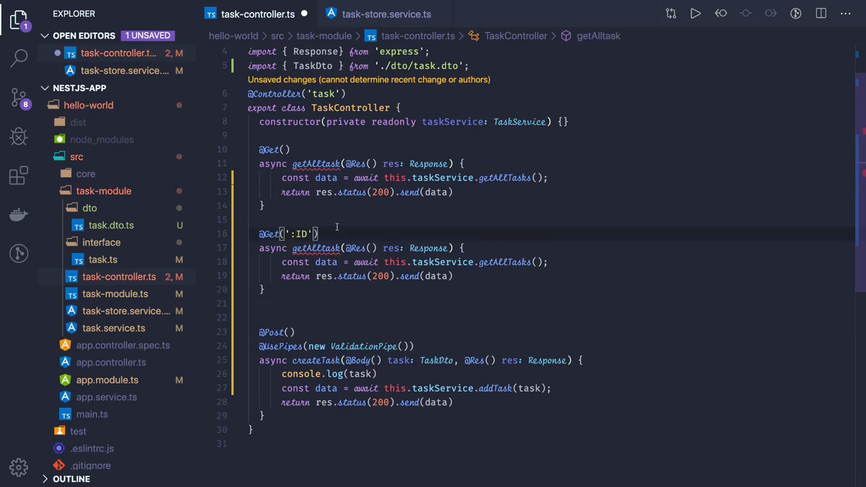
pyautogui.write('id')
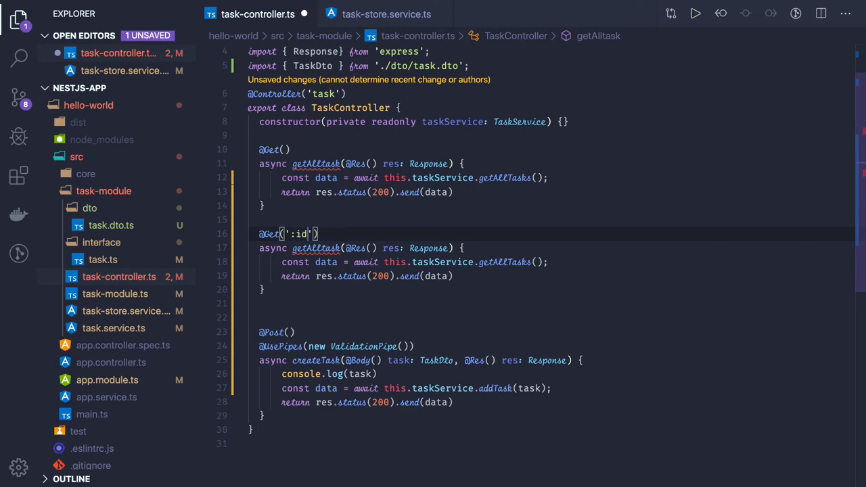
pyautogui.moveTo(367, 216)
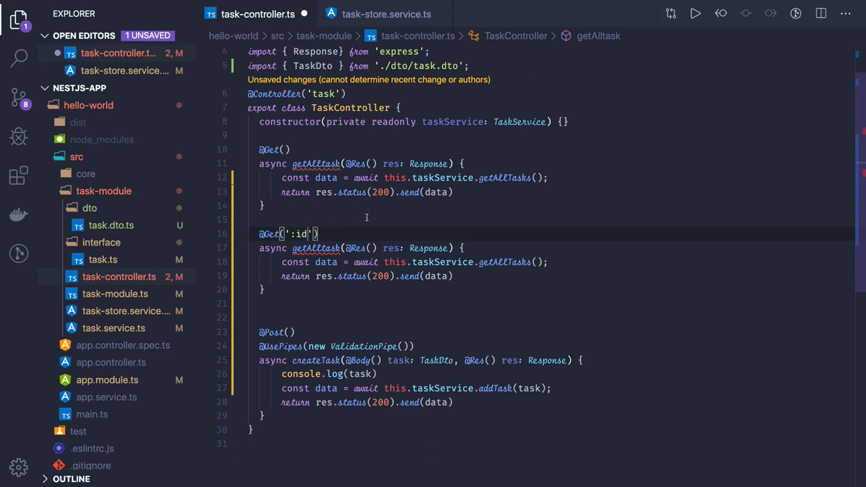
pyautogui.moveTo(330, 238)
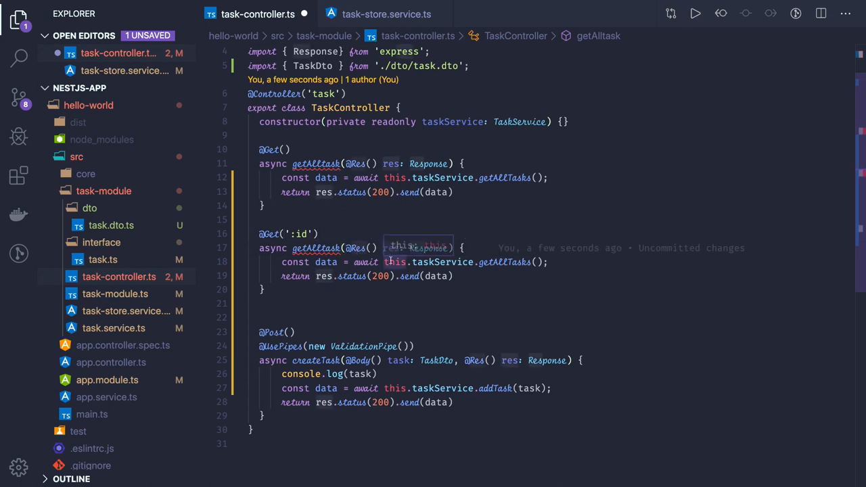
pyautogui.write('Param')
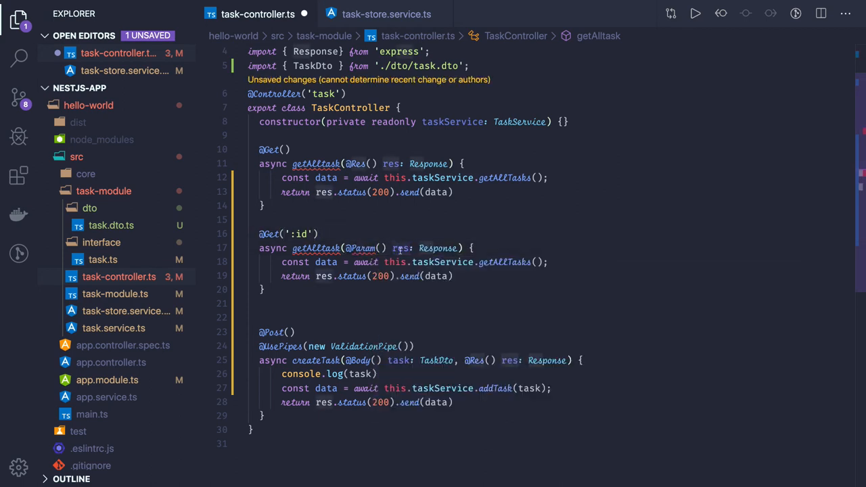
pyautogui.write('reqParam')
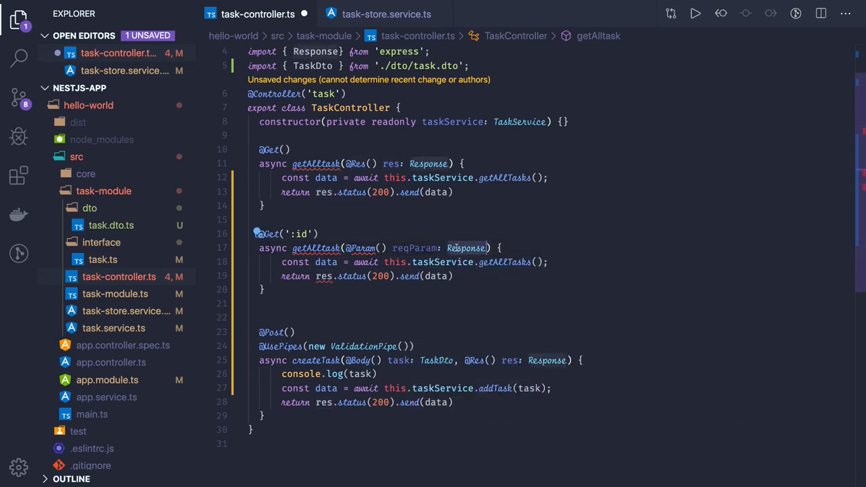
pyautogui.write('Ta')
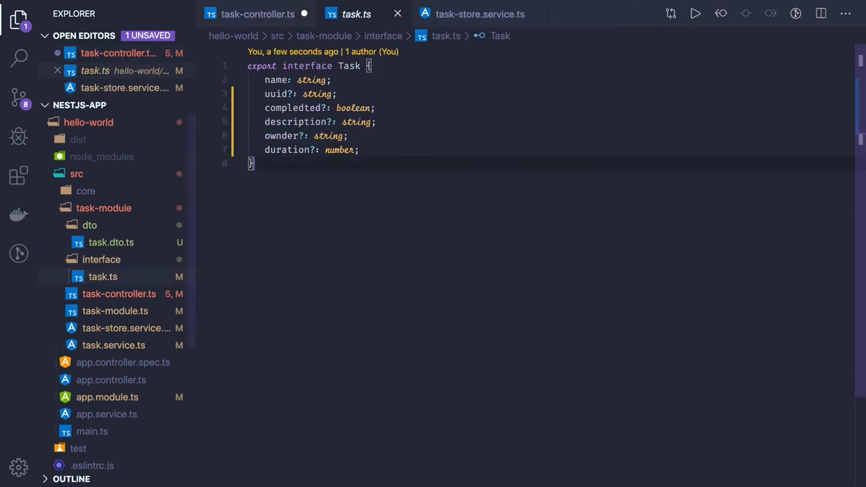
# Declare an exported TaskParamDto class in task.dto.ts
pyautogui.write('export class TaskDto {')
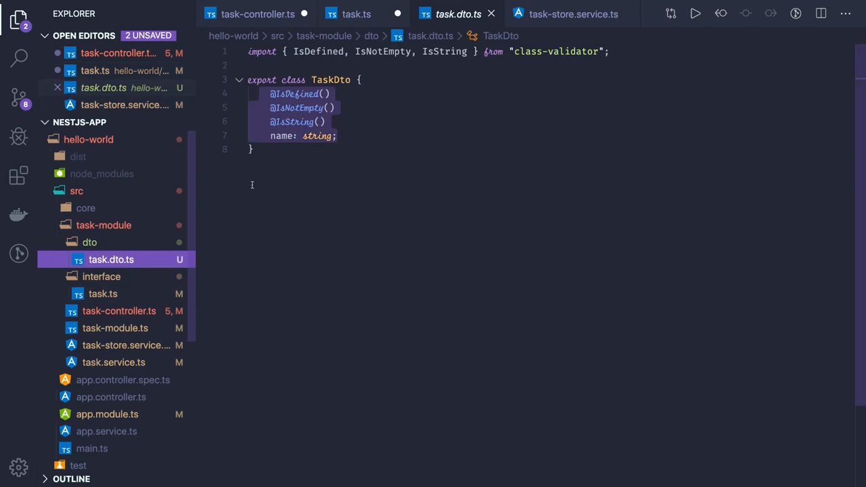
pyautogui.write('export class TaskParamDto')
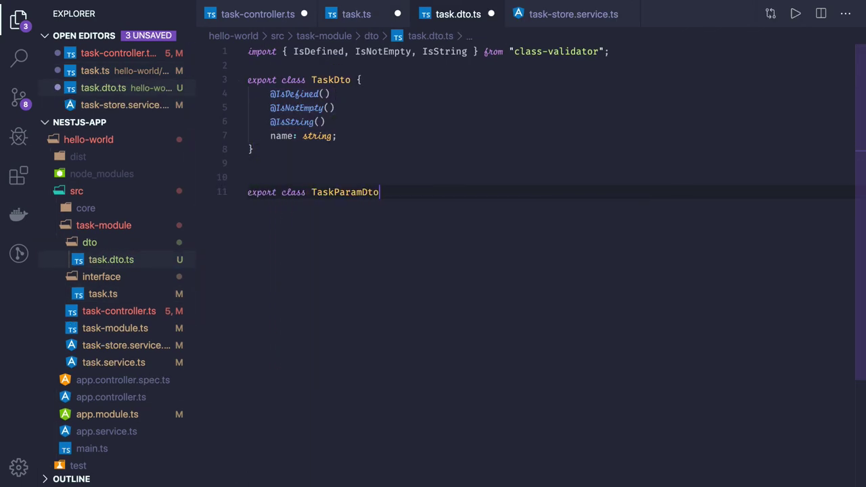
pyautogui.write('{')
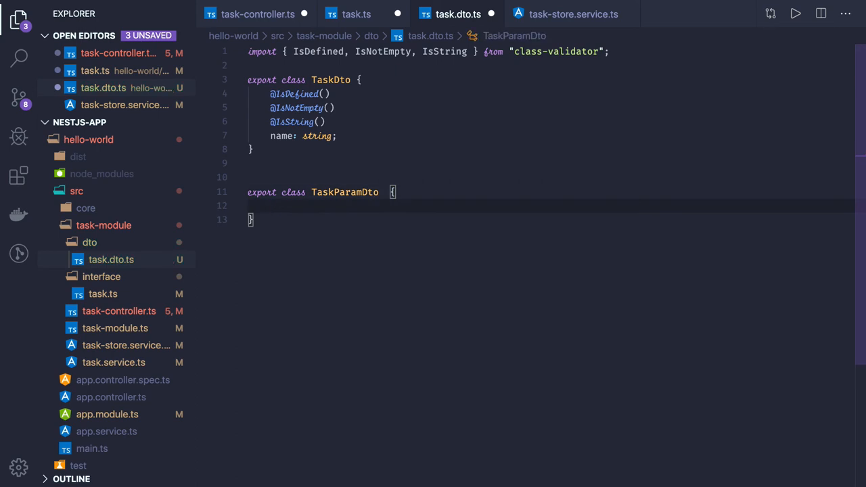
pyautogui.moveTo(357, 14)
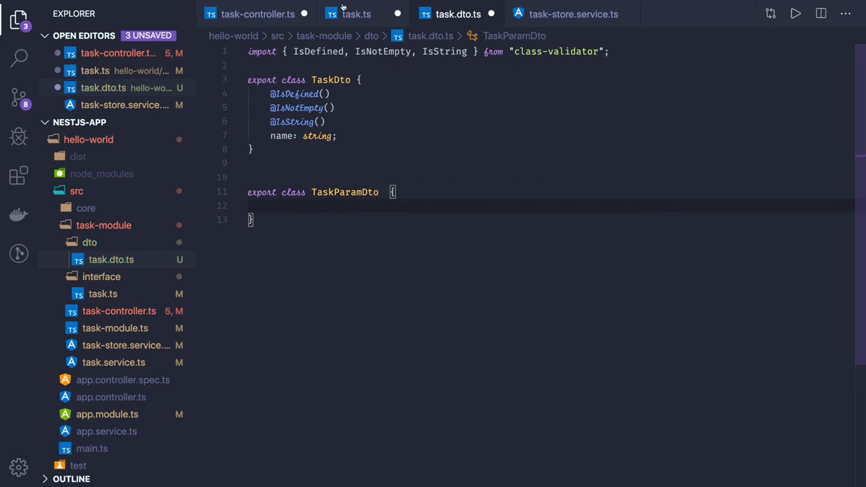
pyautogui.click(257, 14)
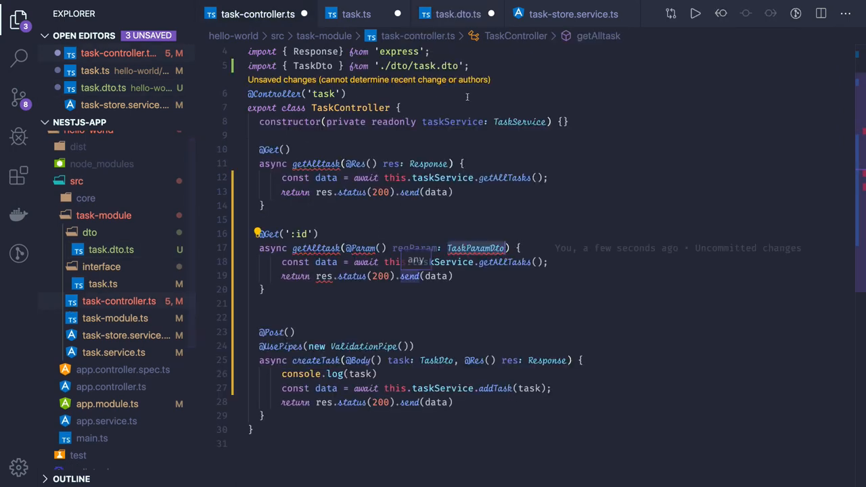
pyautogui.click(457, 13)
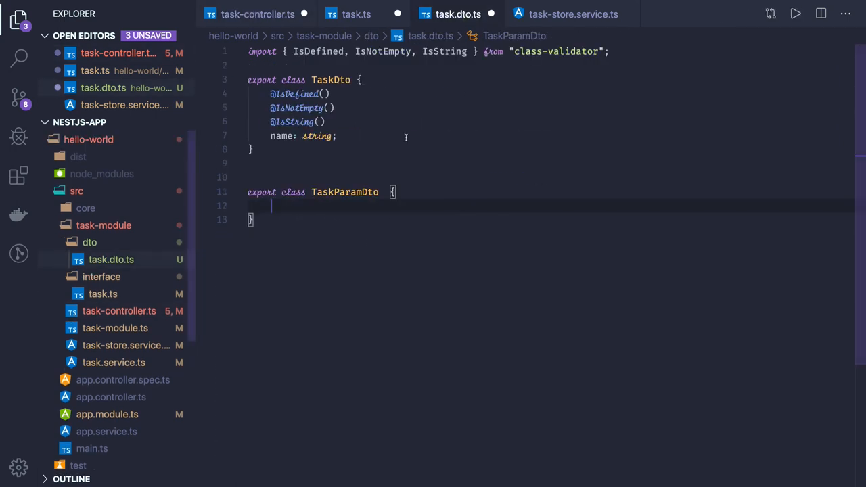
pyautogui.write('id')
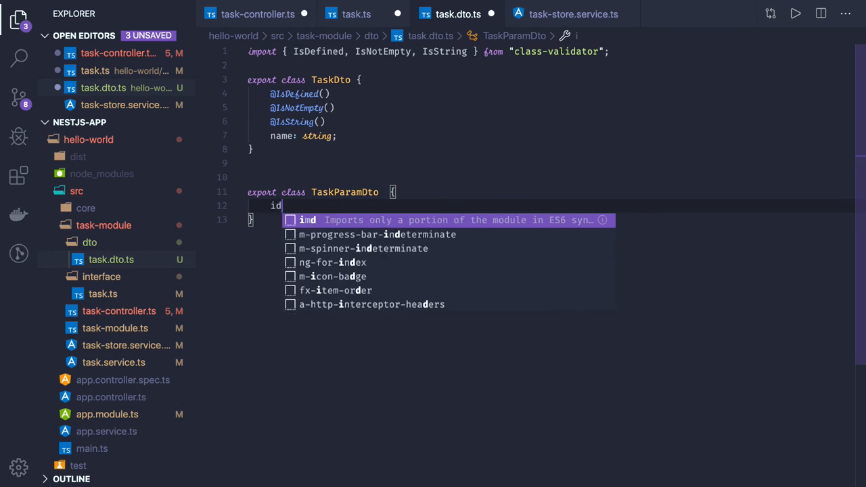
pyautogui.write(': st')
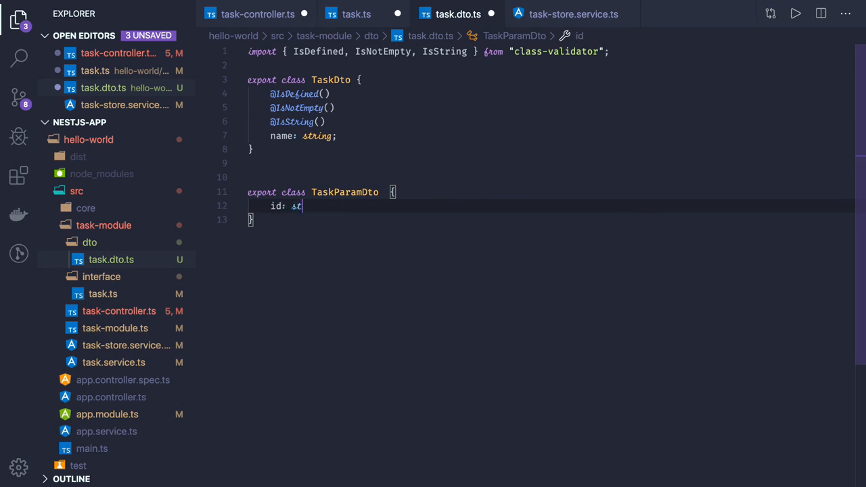
pyautogui.write('t')
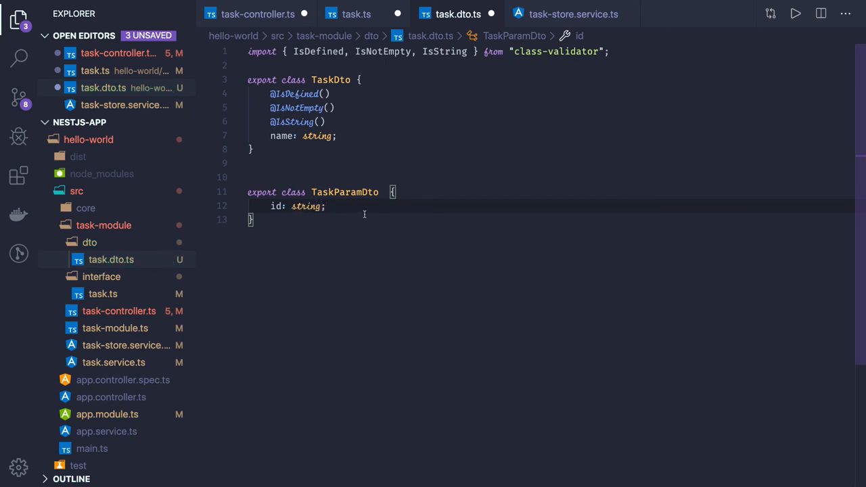
pyautogui.write('@')
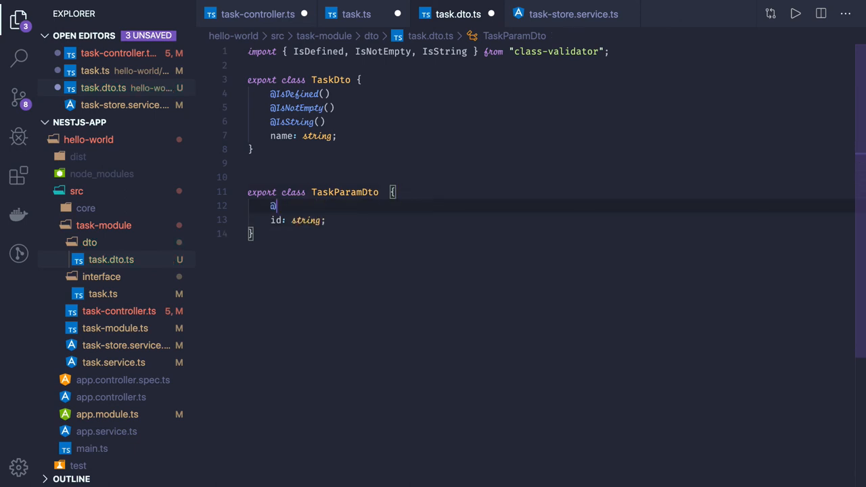
pyautogui.write('IsUUID')
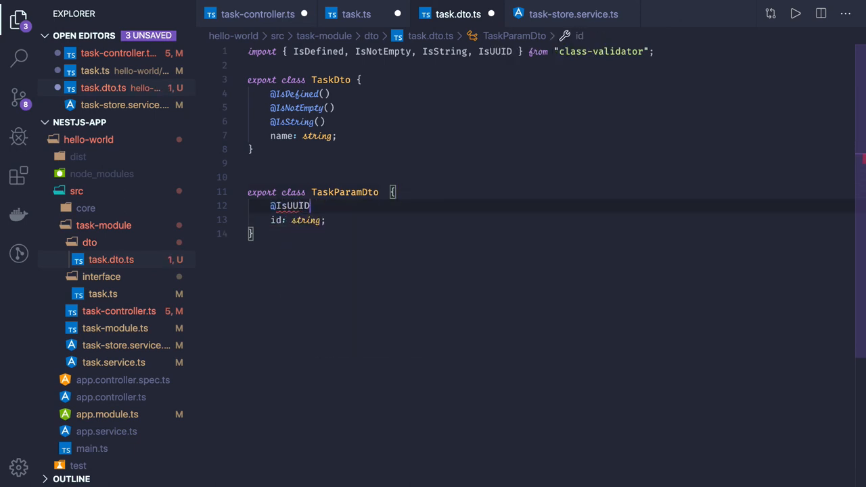
pyautogui.write('()')
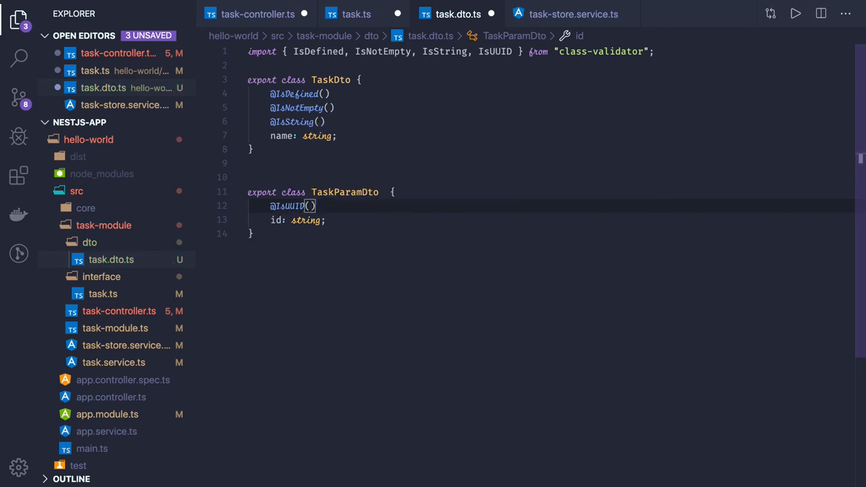
pyautogui.press('Enter')
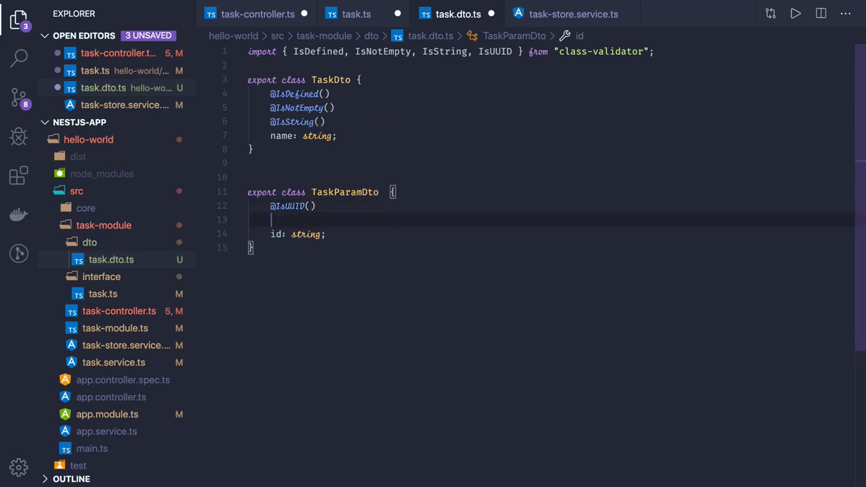
pyautogui.write('@isSD')
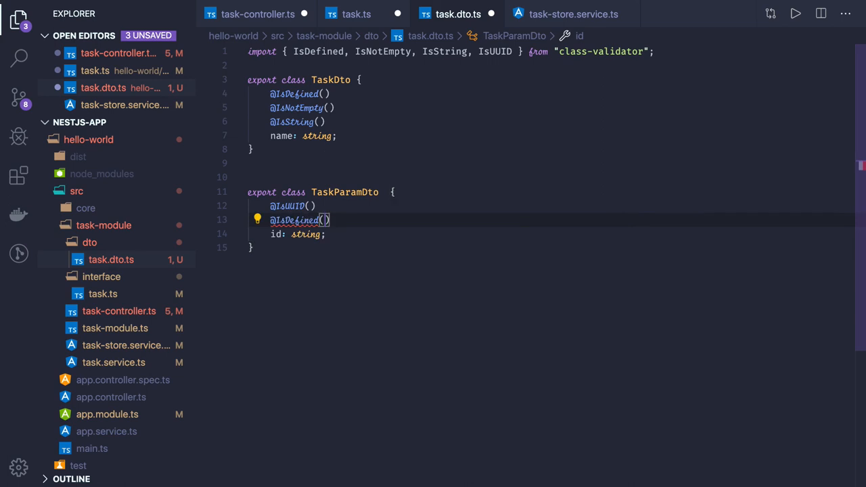
pyautogui.click(352, 234)
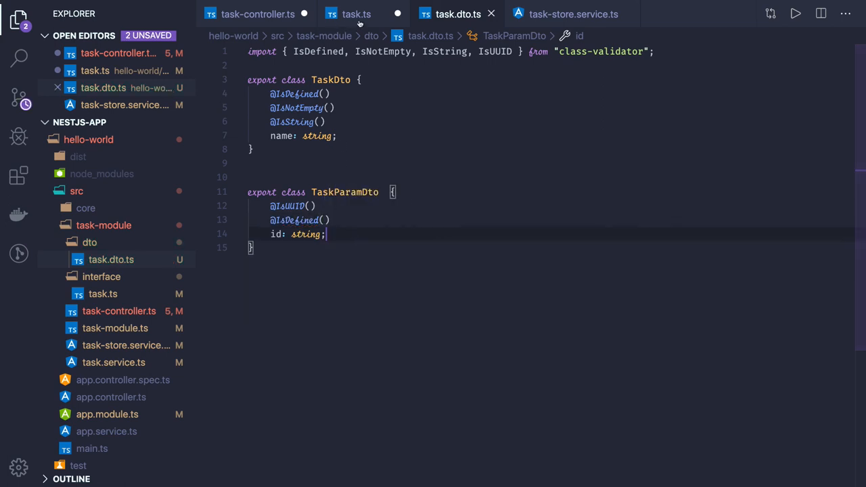
pyautogui.click(257, 14)
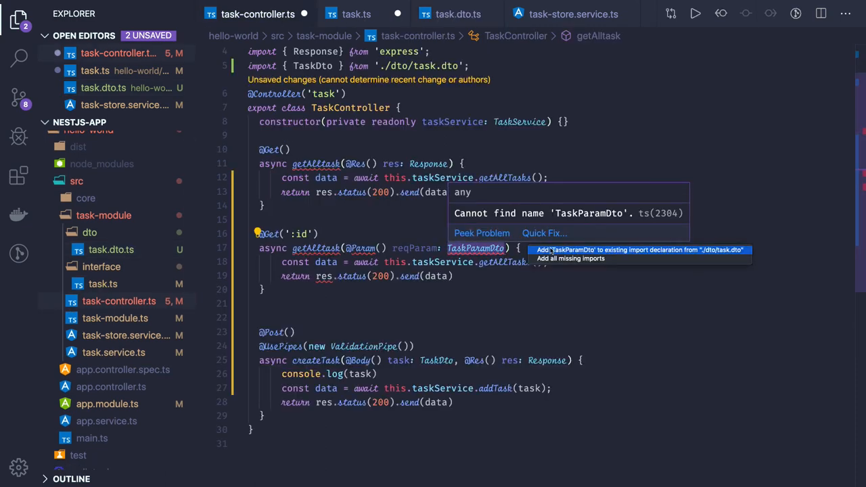
pyautogui.click(636, 249)
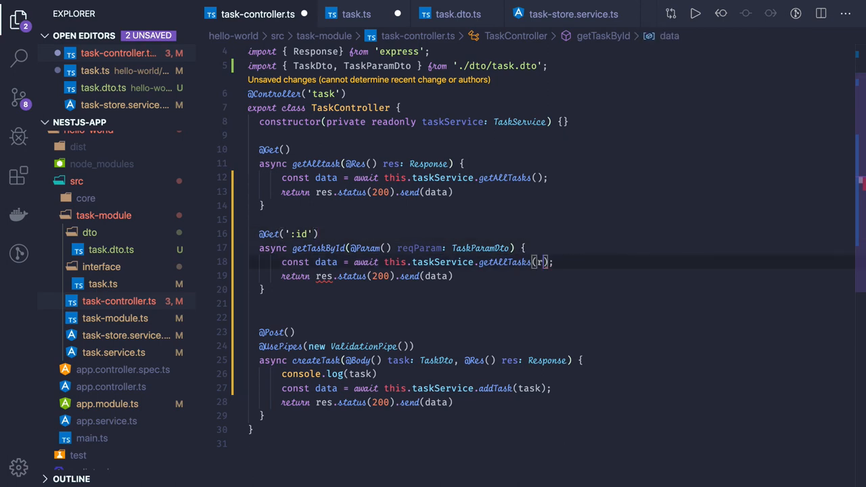
pyautogui.write('reqParam.')
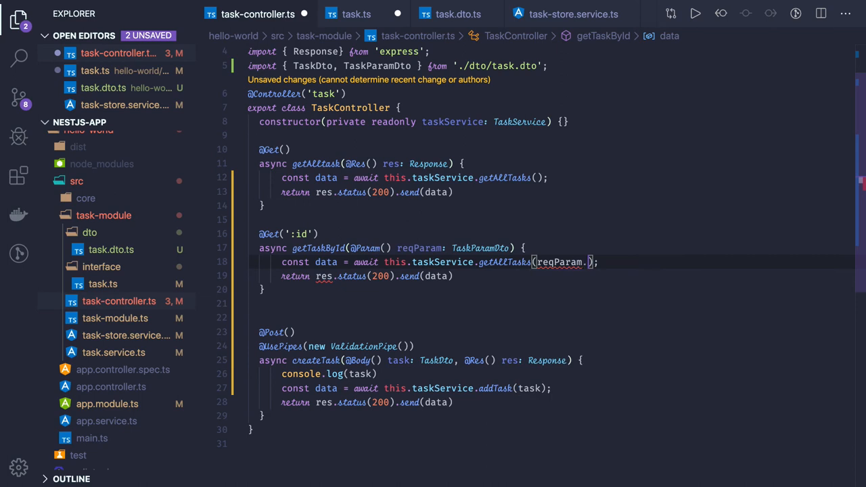
pyautogui.write('id')
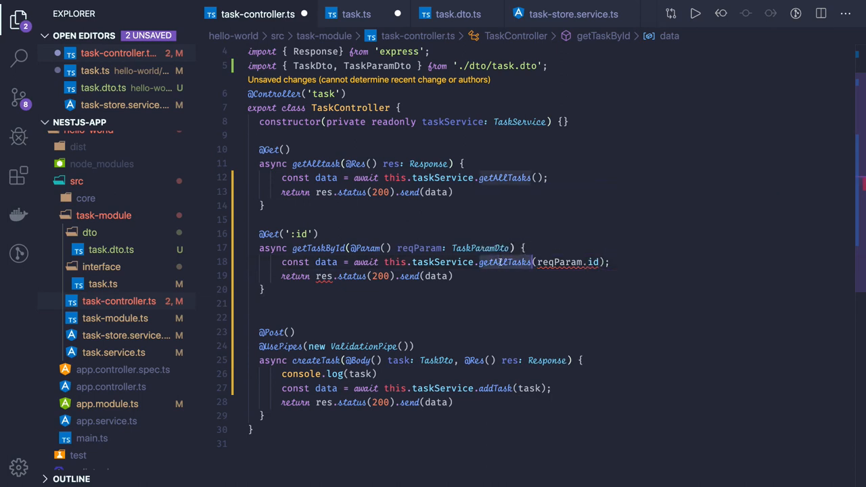
pyautogui.write('getTask')
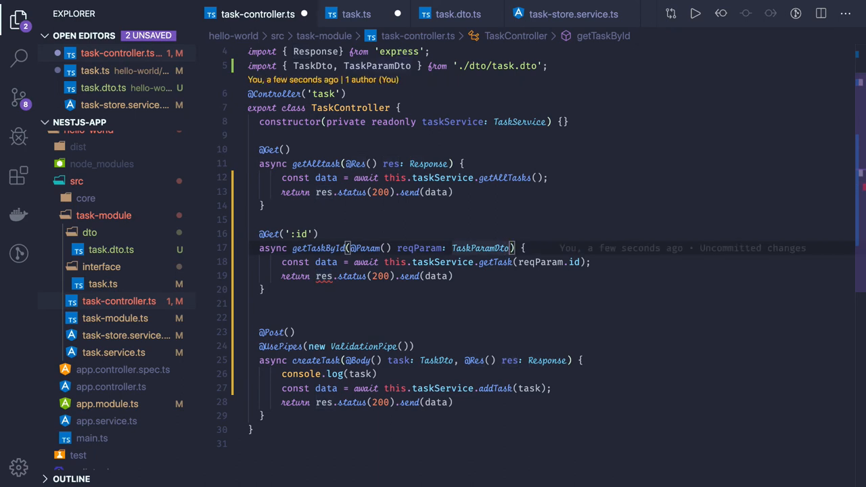
pyautogui.write(', a')
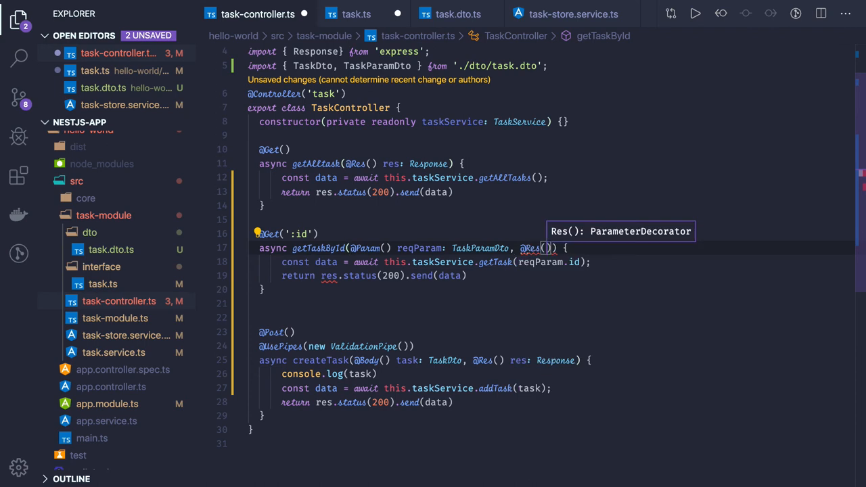
pyautogui.write('res')
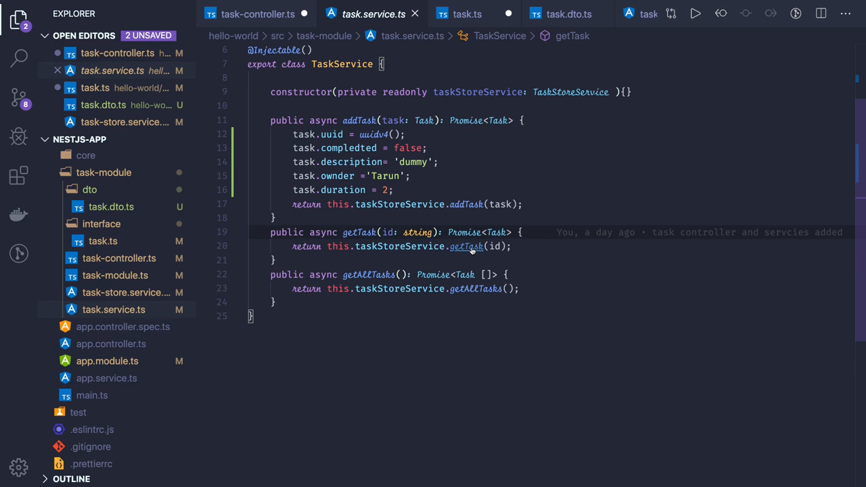
pyautogui.moveTo(465, 246)
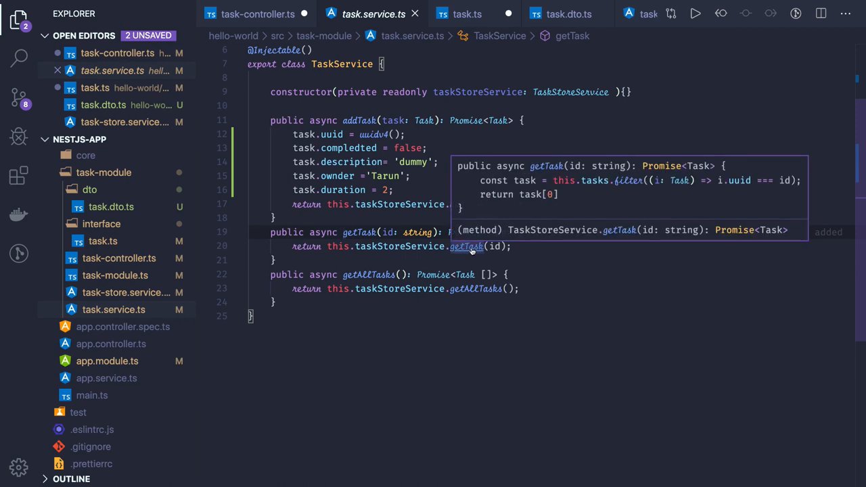
# Jump to the store service's getTask definition, review it, and save task-store.service.ts
pyautogui.click(466, 247)
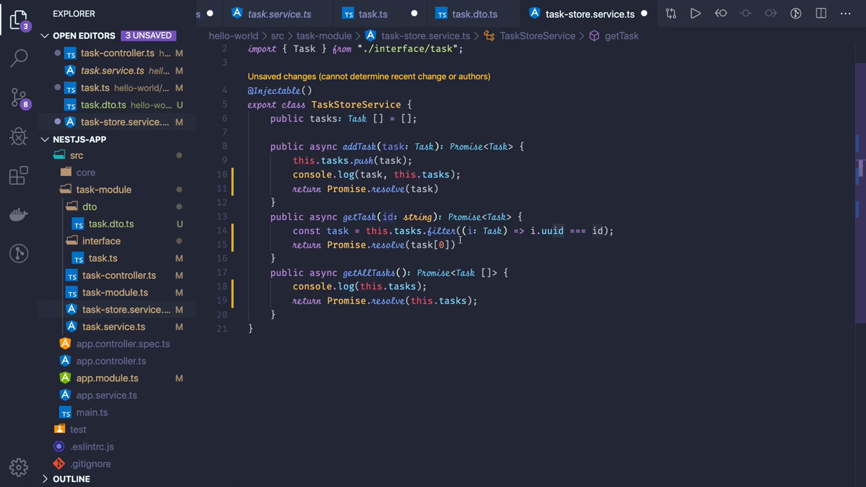
pyautogui.press('ctrl+s')
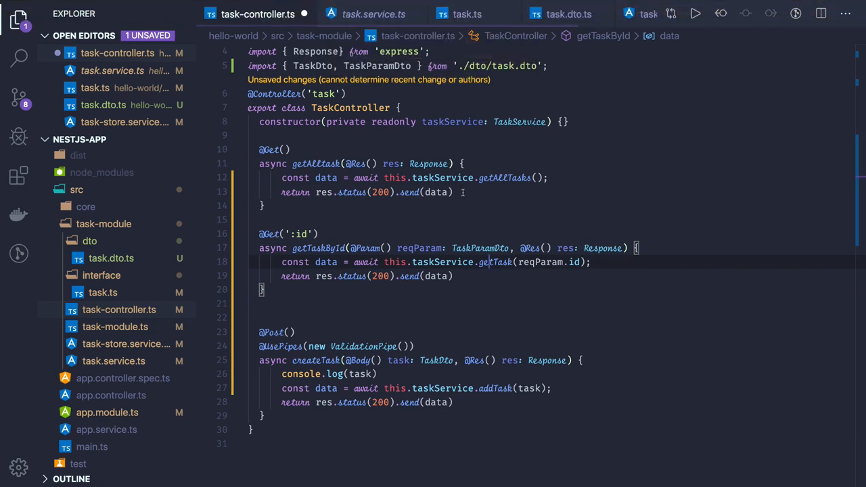
# Save task-controller.ts with the finished getTaskById route and return to its code
pyautogui.press('ctrl+s')
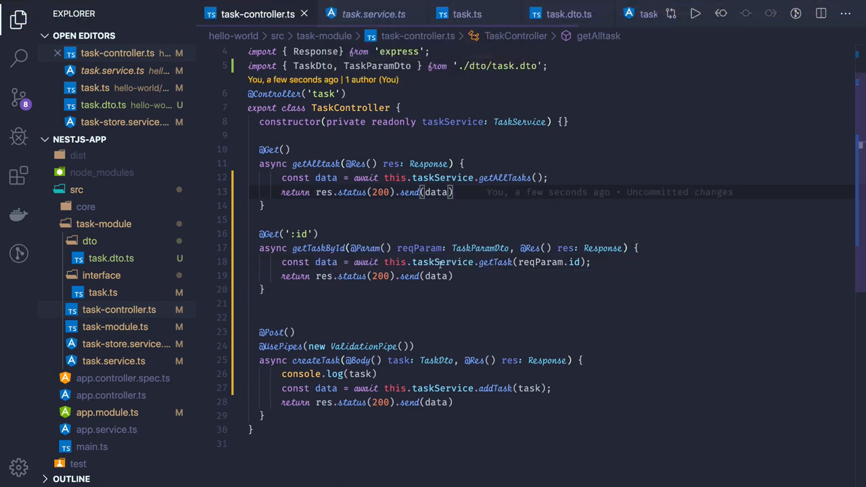
pyautogui.moveTo(419, 248)
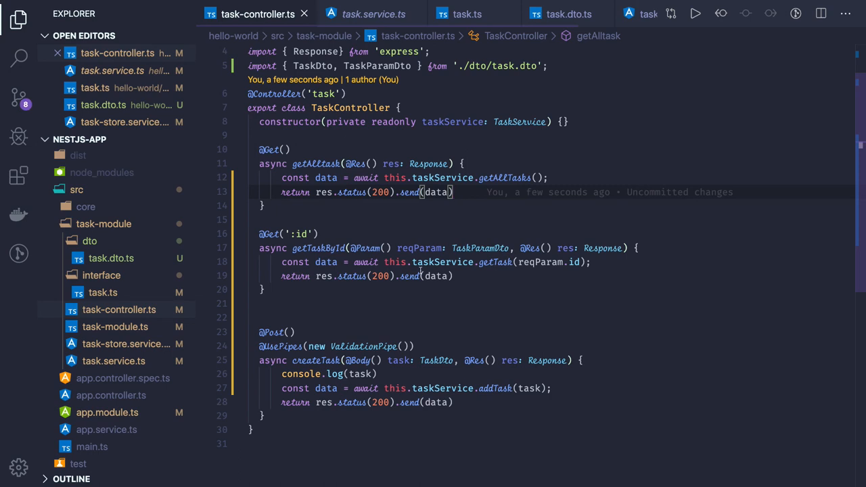
pyautogui.click(366, 262)
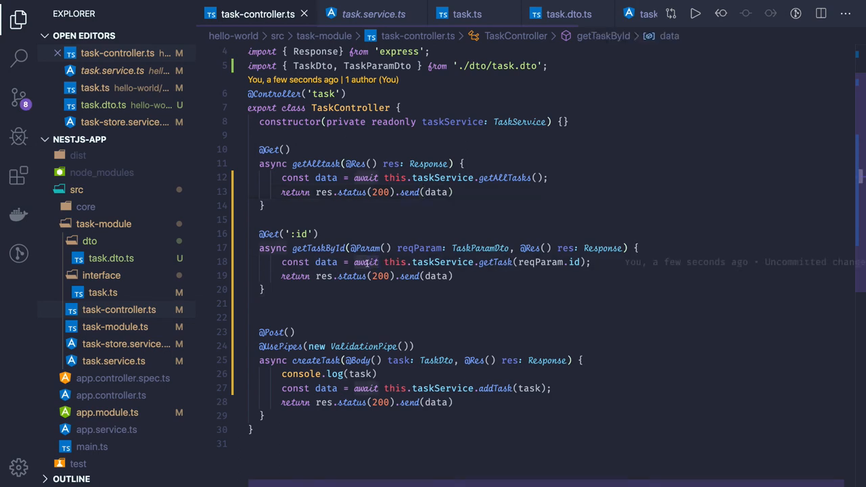
pyautogui.moveTo(495, 262)
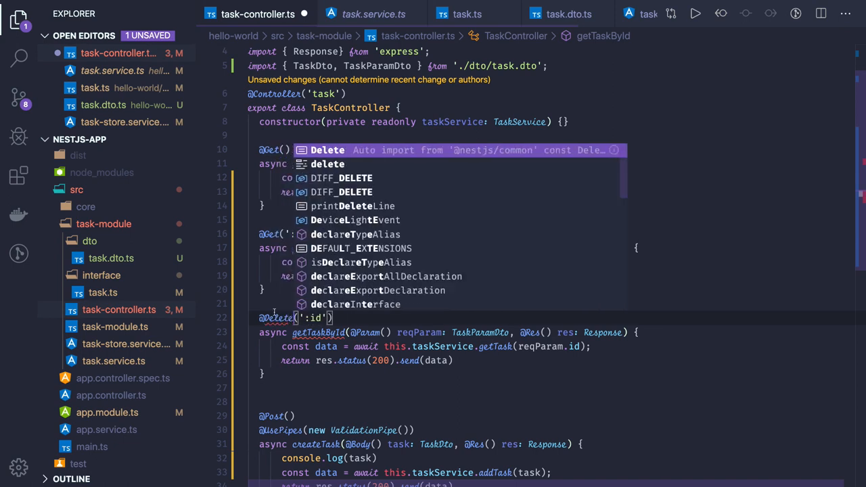
pyautogui.press('Escape')
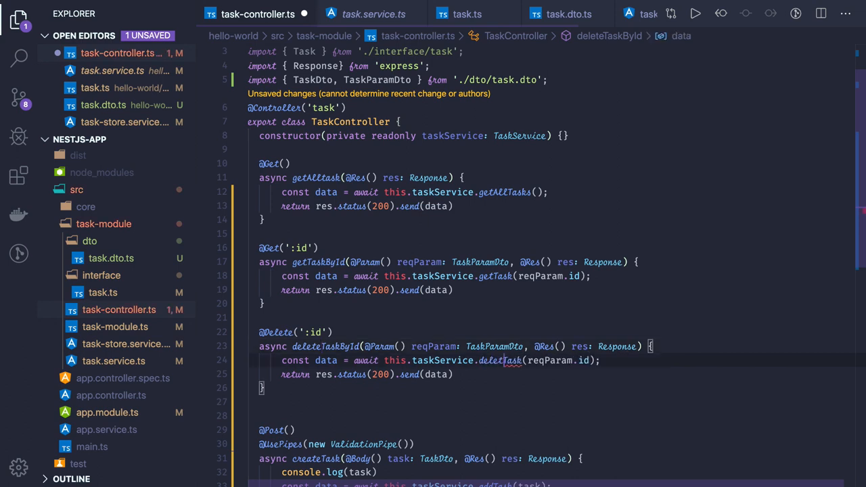
pyautogui.click(503, 360)
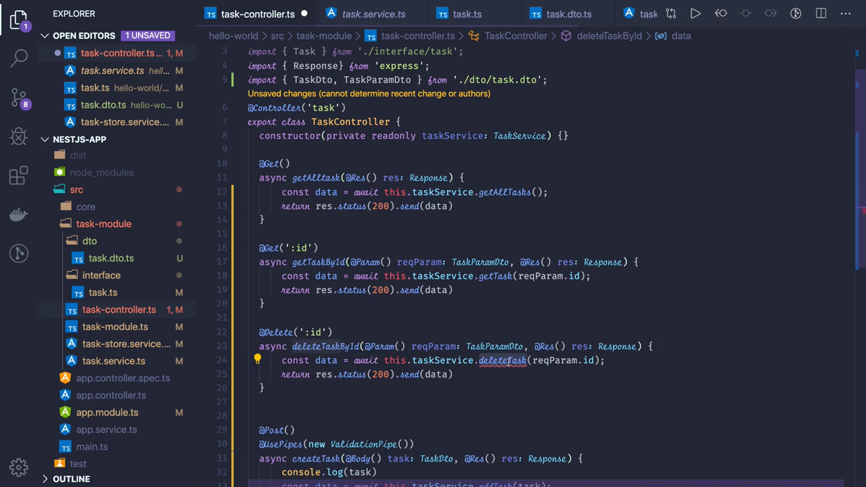
pyautogui.click(331, 135)
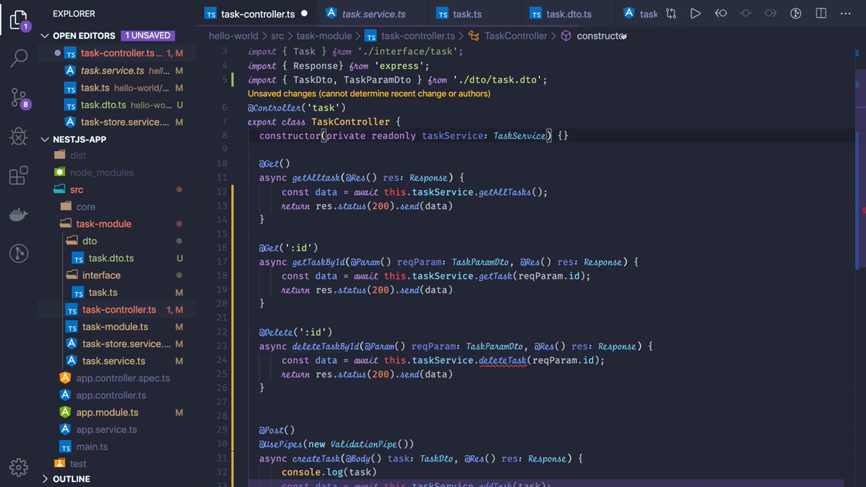
pyautogui.click(374, 14)
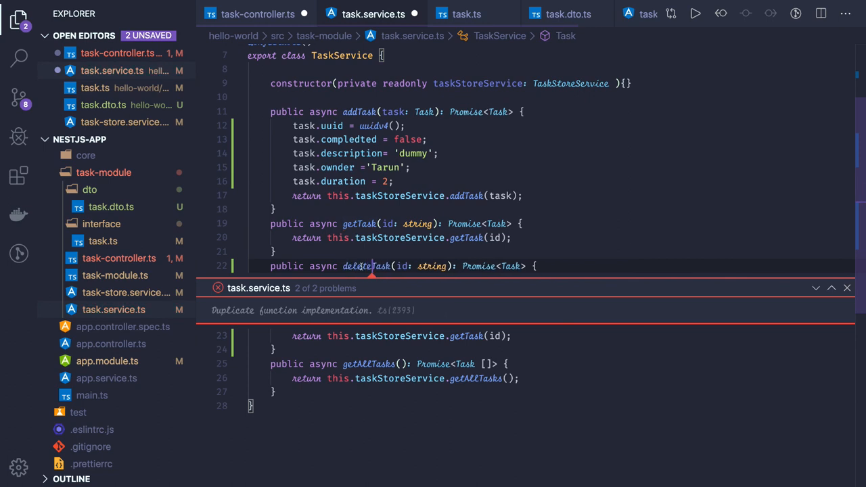
# Rename the duplicated method to deleteTask returning taskStoreService.deleteTask(id), then go to the store service
pyautogui.click(366, 265)
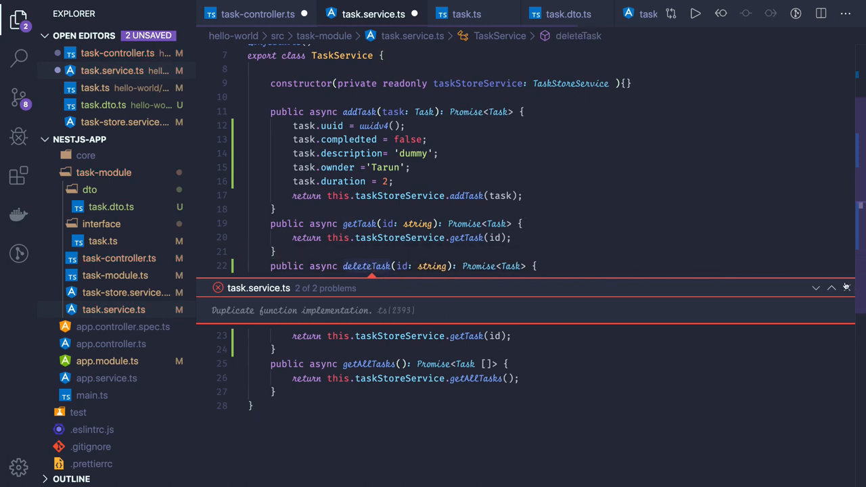
pyautogui.click(846, 287)
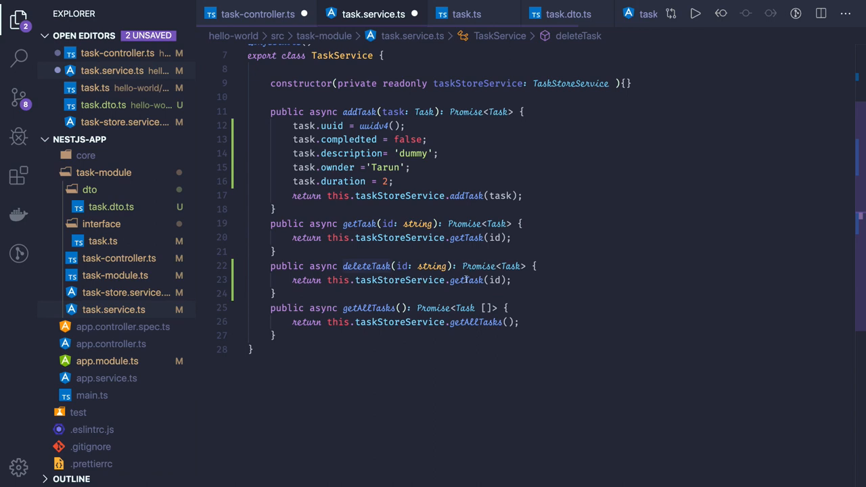
pyautogui.click(466, 280)
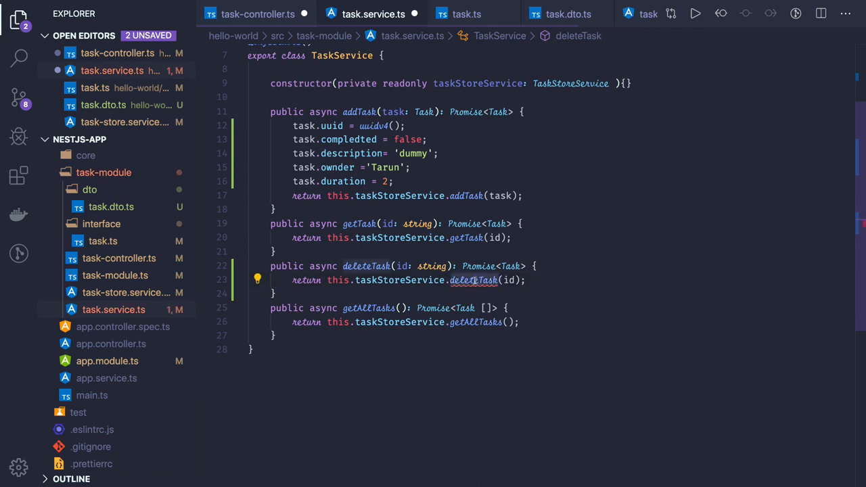
pyautogui.click(433, 84)
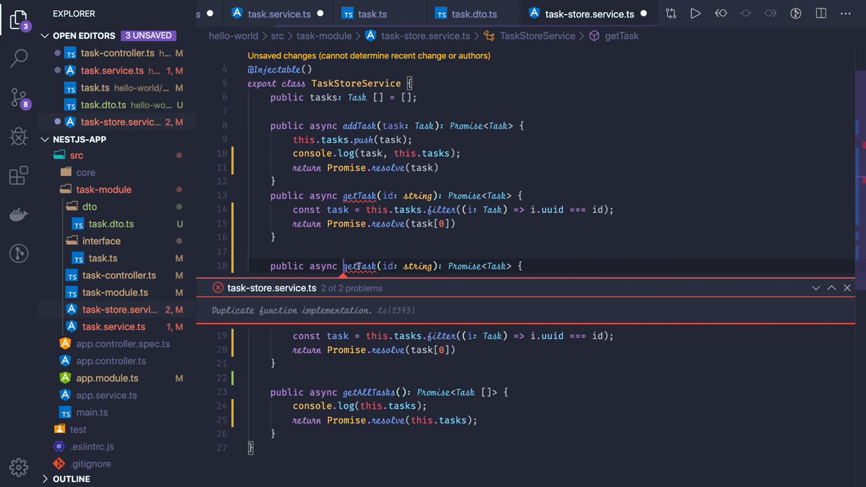
# Add store deleteTask(id) filtering tasks with uuid !== id into newTasks
pyautogui.write('deleteTask')
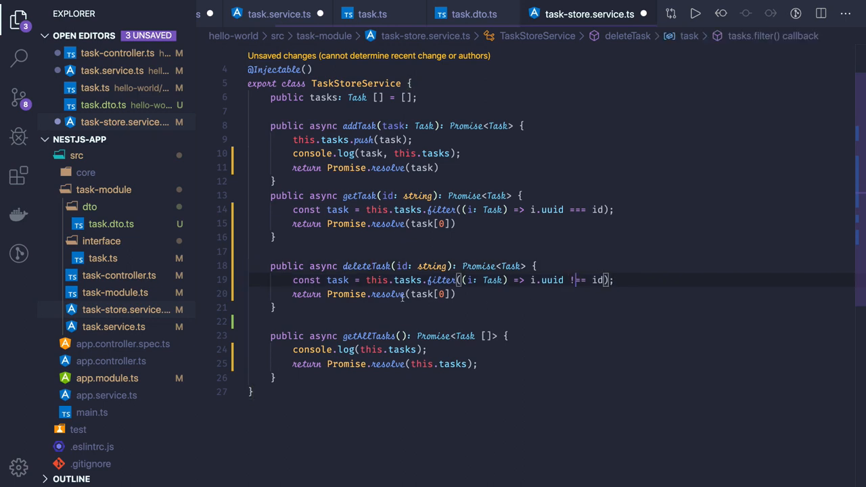
pyautogui.press('Enter')
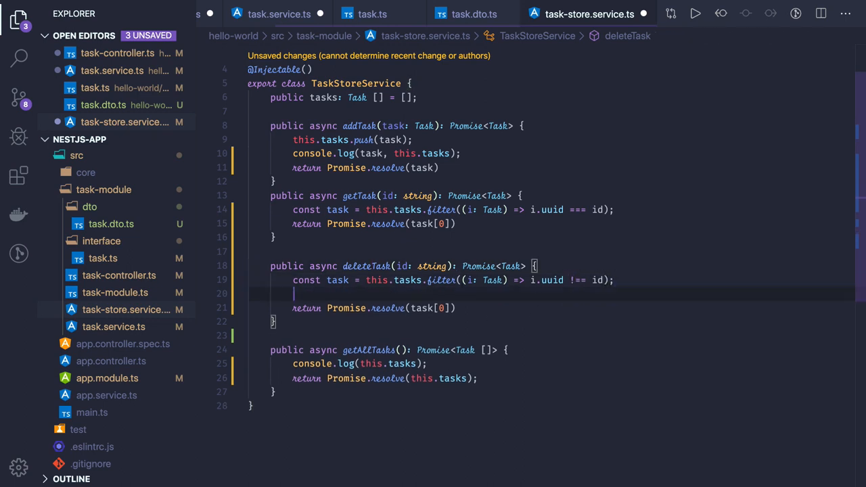
pyautogui.write('this.tasks =')
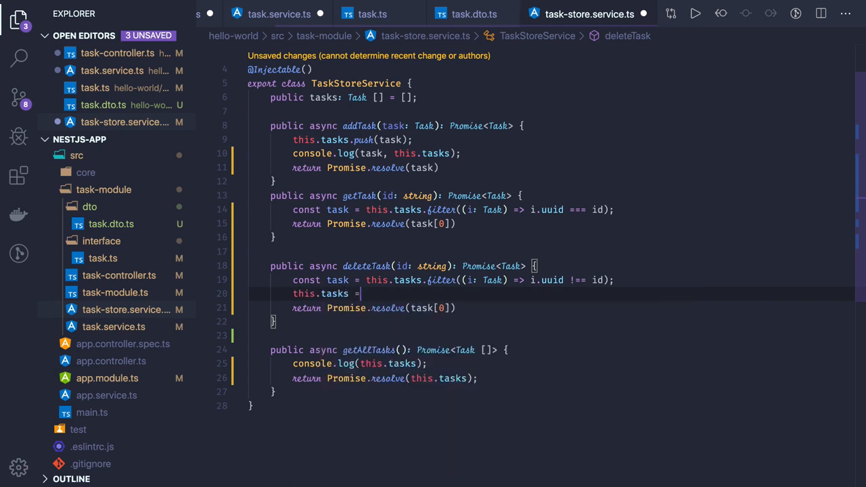
pyautogui.write('newTasks')
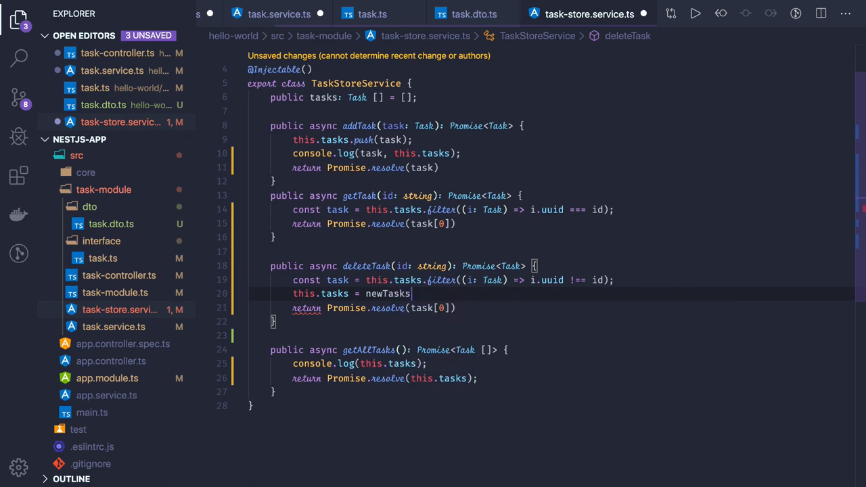
pyautogui.click(339, 279)
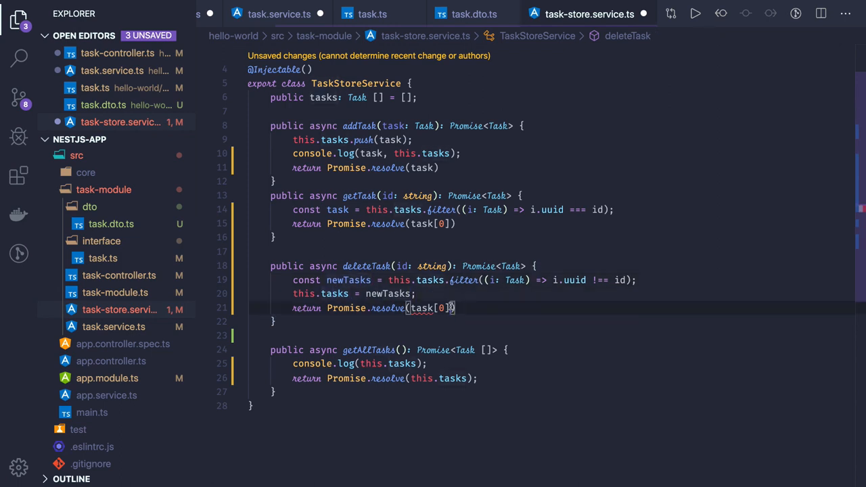
# Assign this.tasks = newTasks, return Promise.resolve(this.tasks), and save the store service
pyautogui.write('this.')
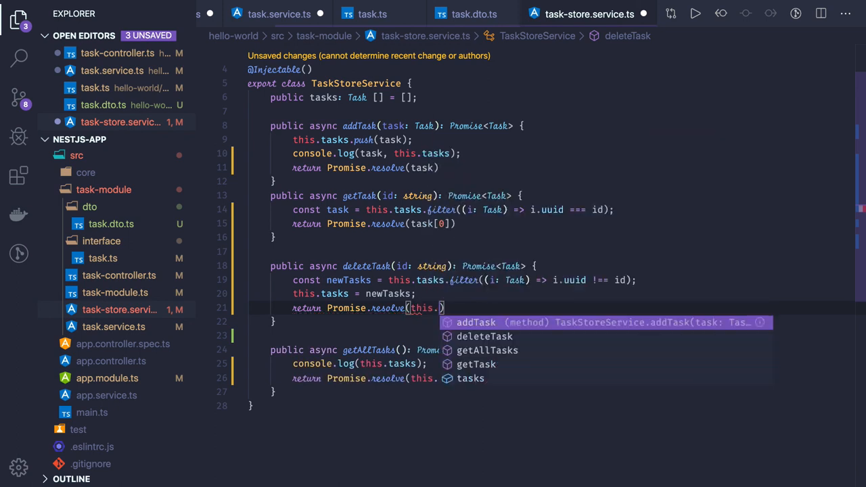
pyautogui.write('tasks')
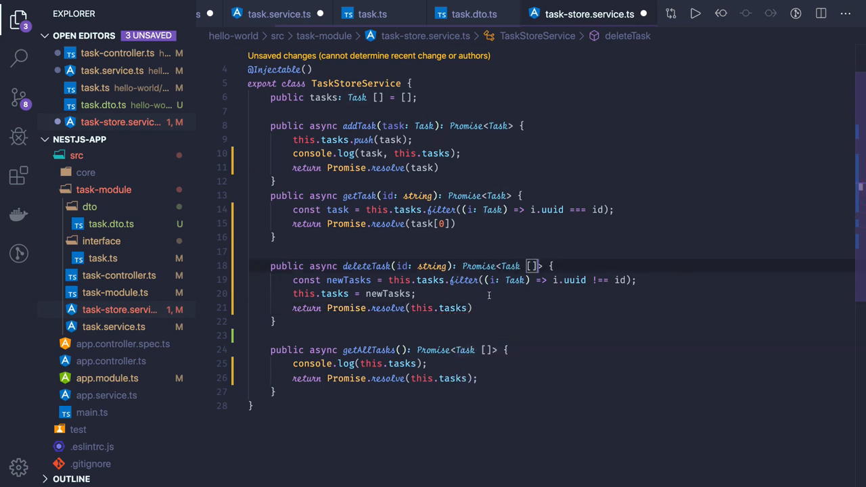
pyautogui.press('ctrl+s')
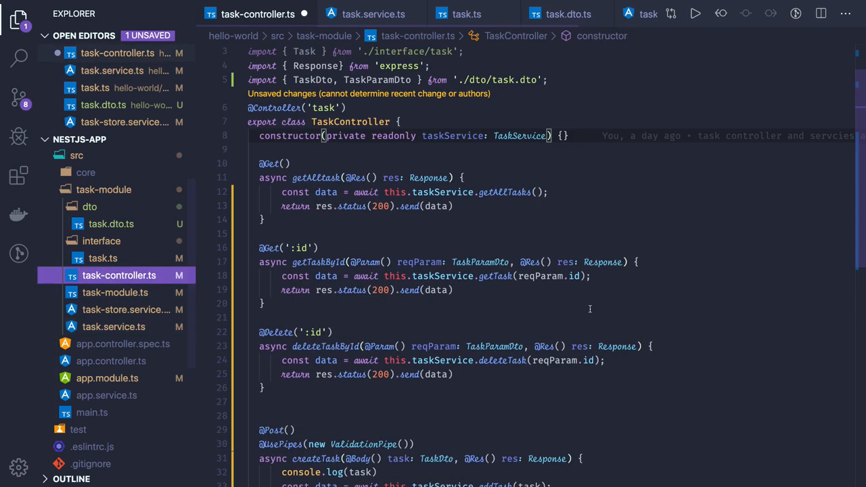
pyautogui.scroll(-3)
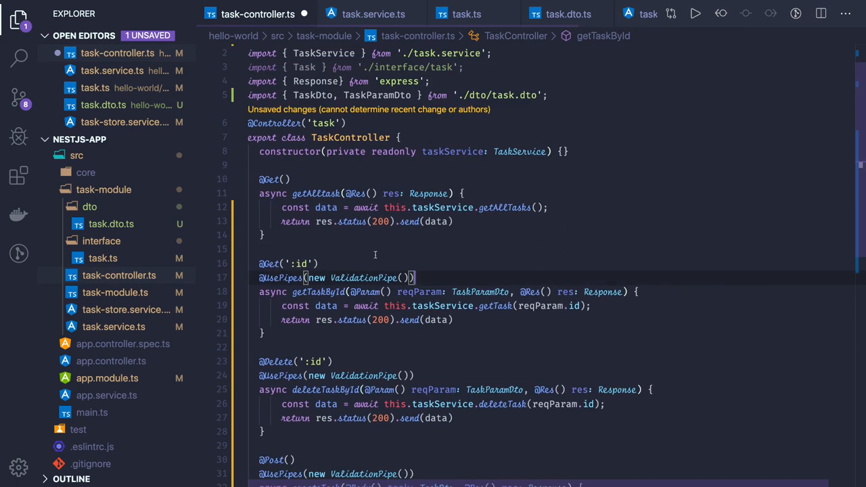
pyautogui.moveTo(468, 305)
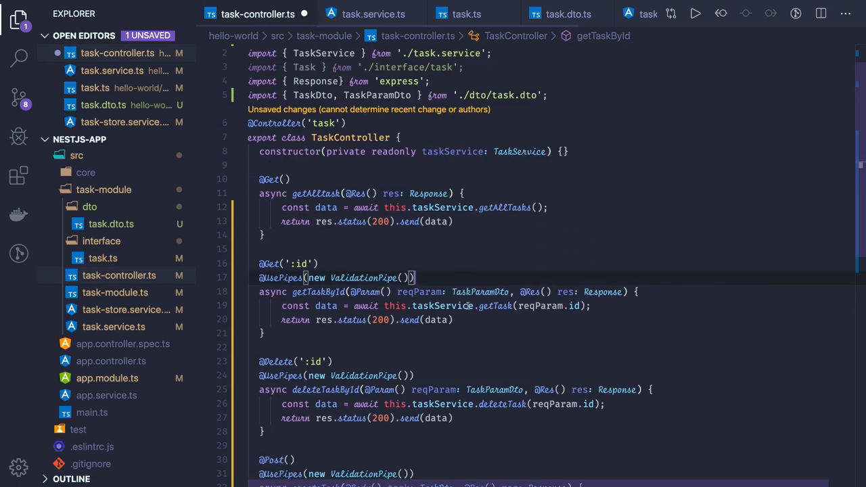
pyautogui.doubleClick(479, 293)
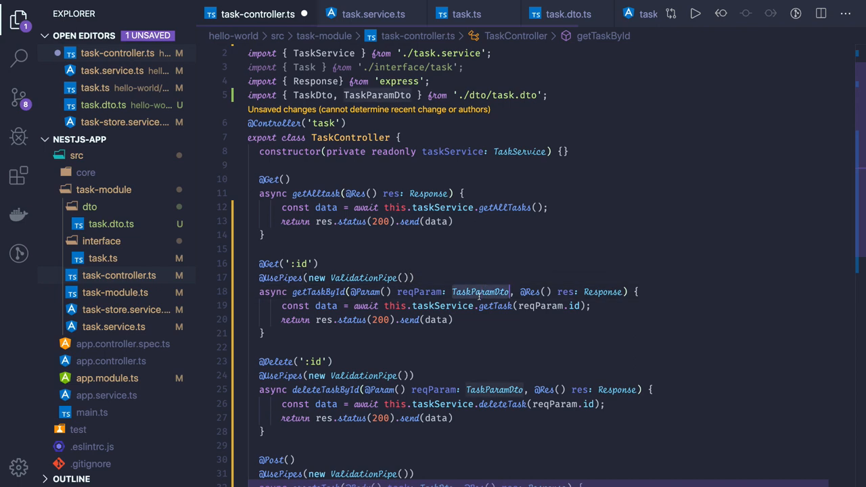